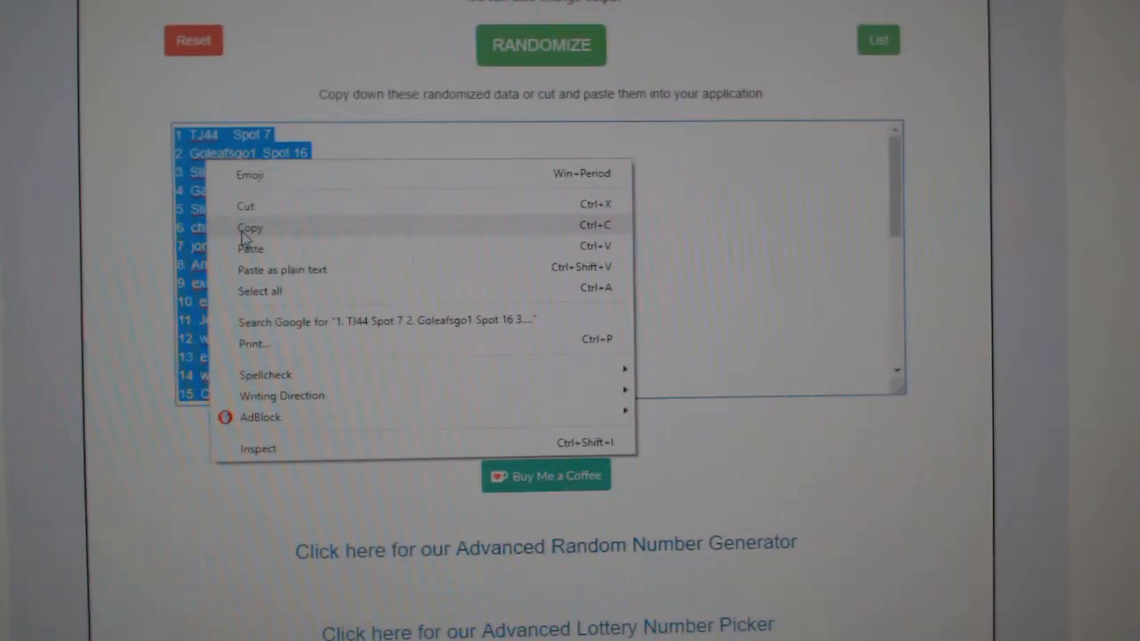
- Copy the randomized list of names and spot numbers from the List randomizer site
{"action": "left_click", "coordinate": [541, 45]}
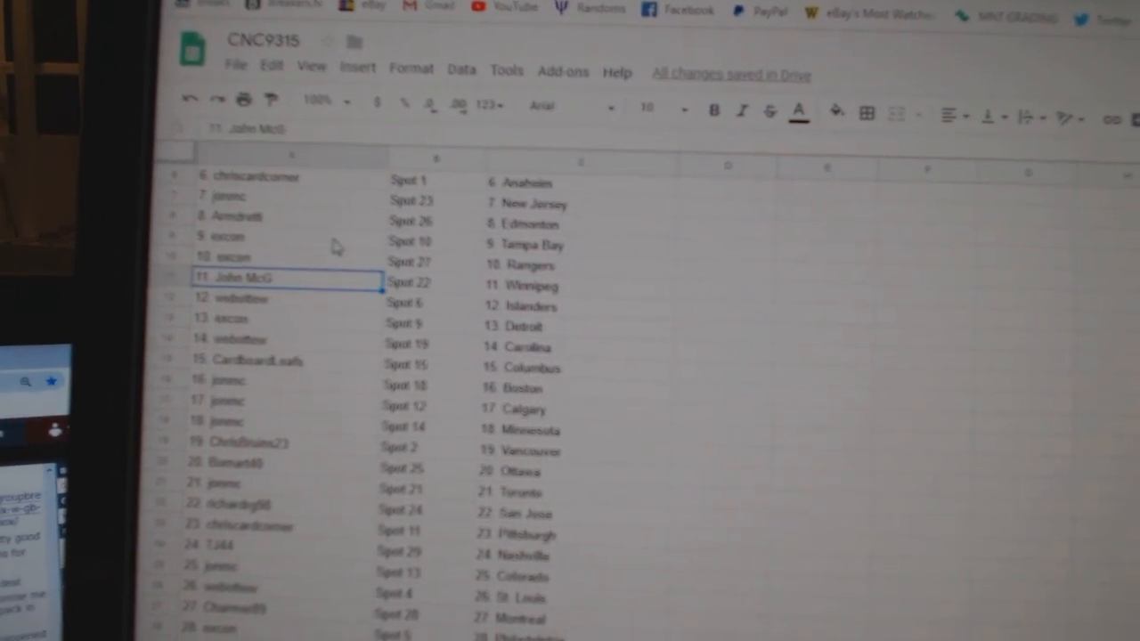
- Scroll through CNC9315 to check all 30 names beside spots and NHL teams through Buffalo
{"action": "scroll", "scroll_direction": "down", "scroll_amount": 3}
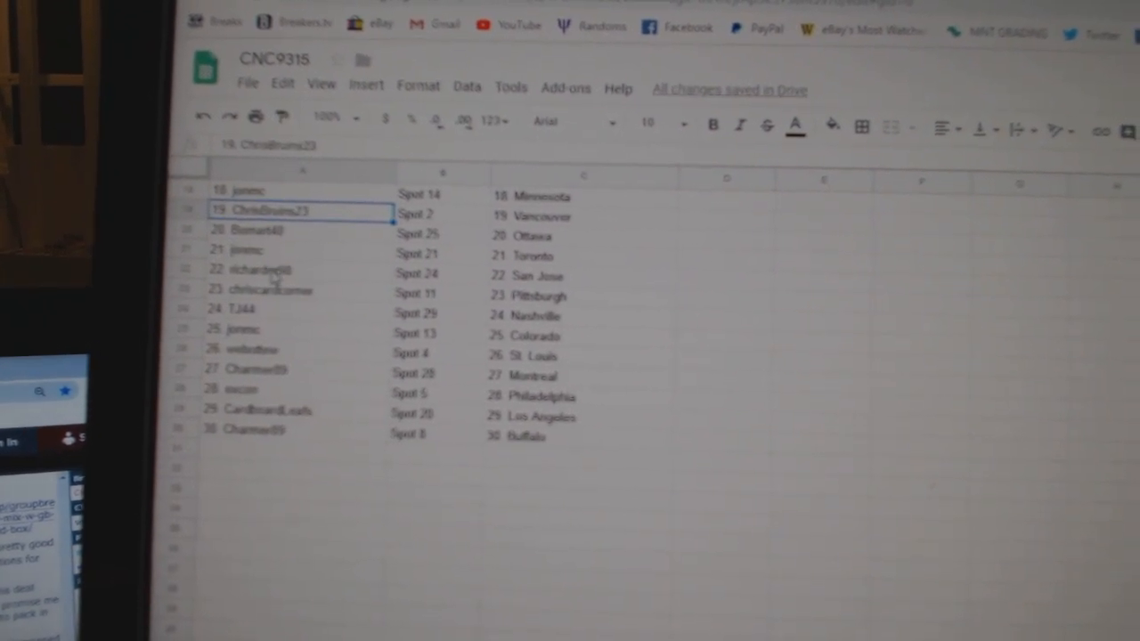
{"action": "left_click", "coordinate": [285, 270]}
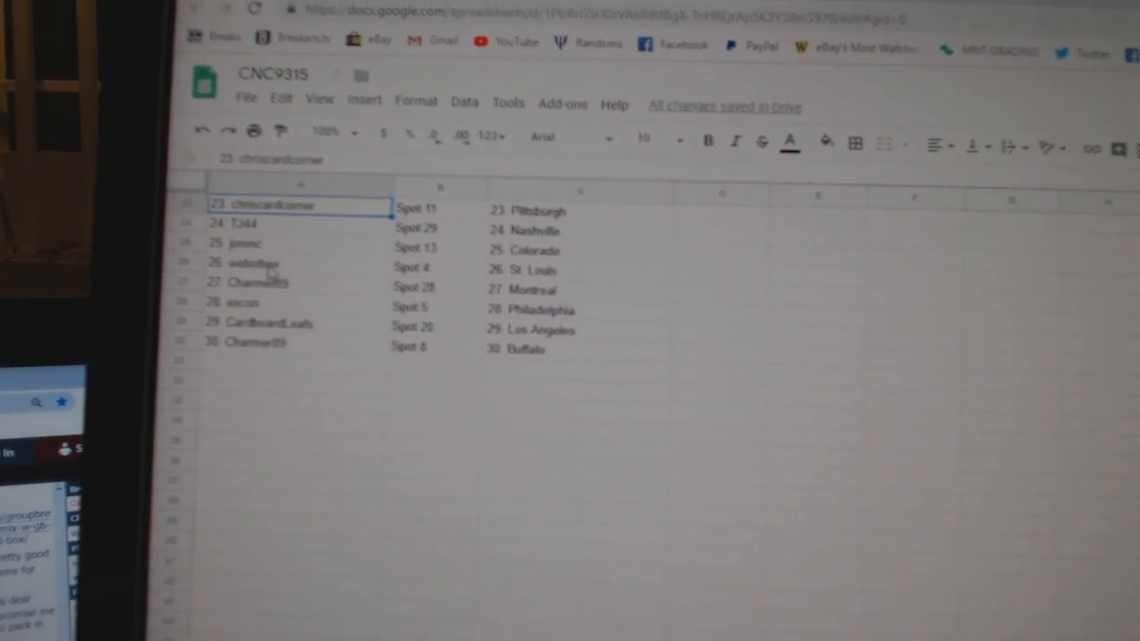
{"action": "left_click", "coordinate": [267, 283]}
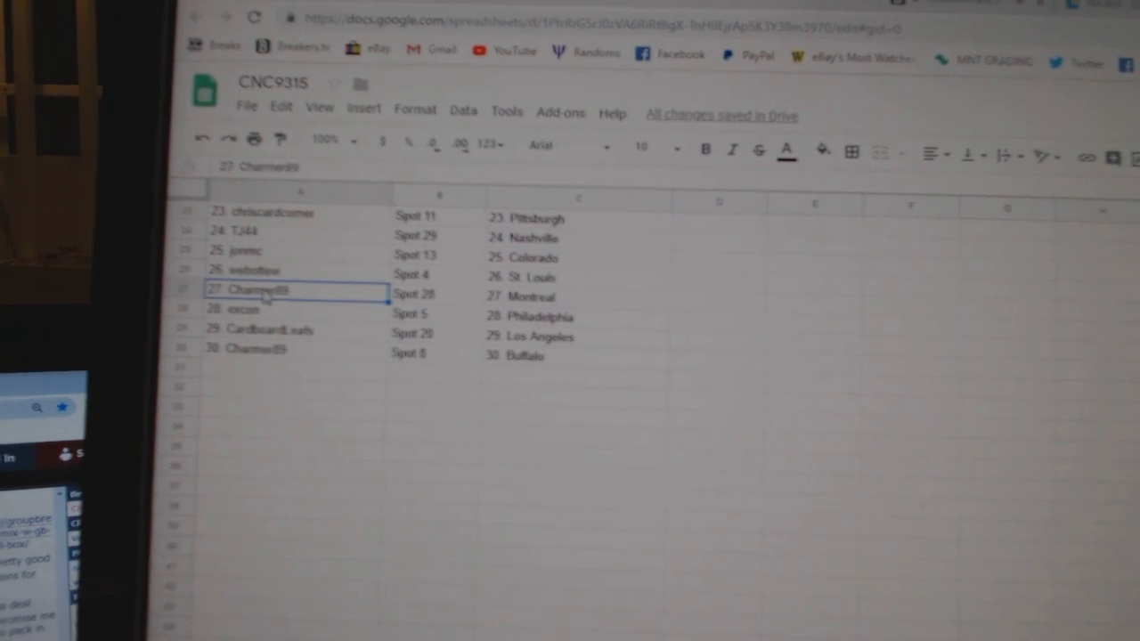